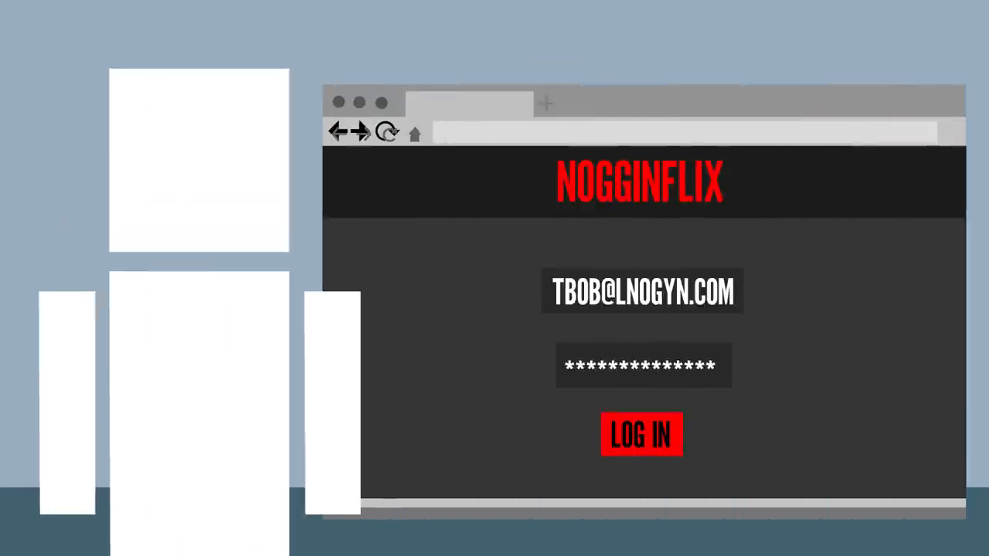
click(641, 435)
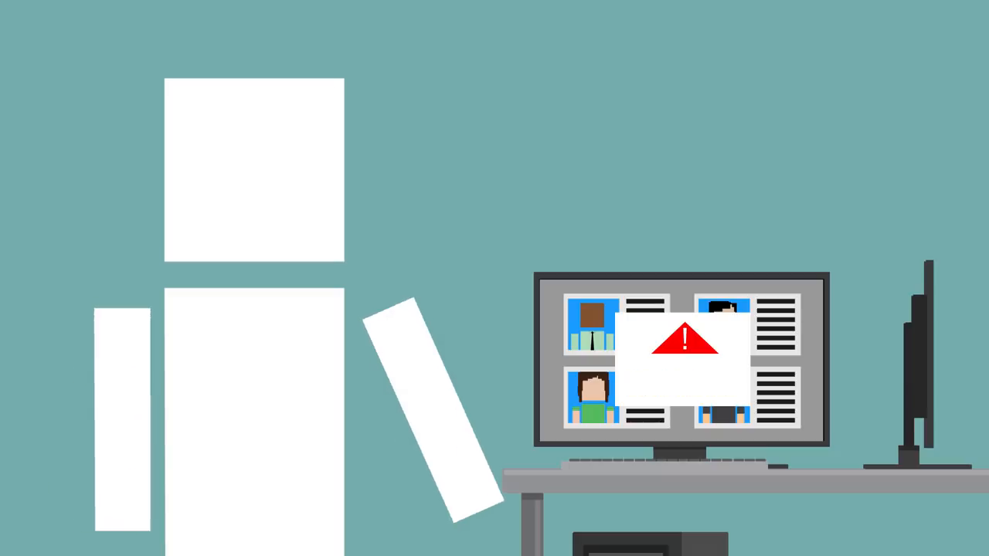